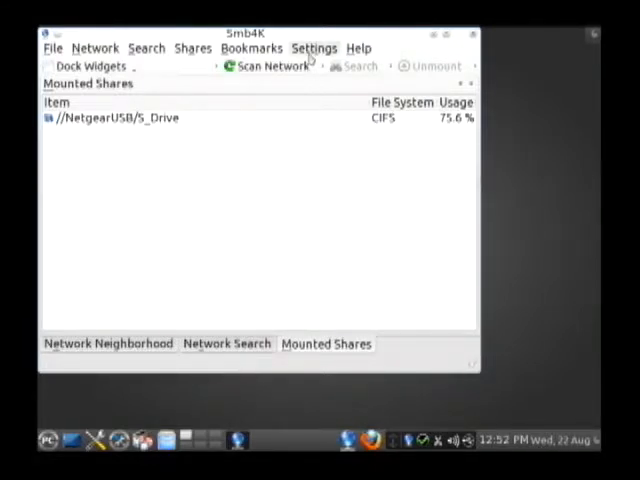
Drop down the Settings menu from the Smb4K menu bar.
click(314, 48)
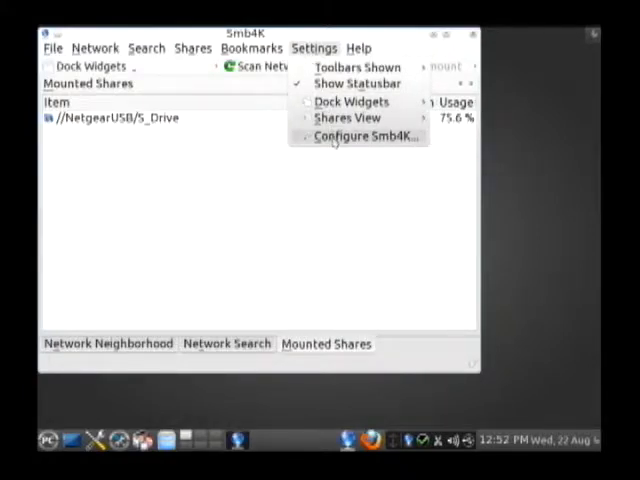
Enter Configure Smb4K and browse the Shares and Samba pages, ending on User Interface.
click(362, 136)
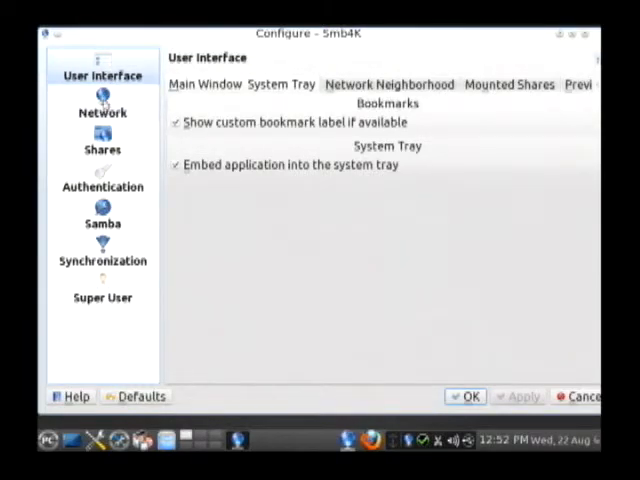
click(102, 148)
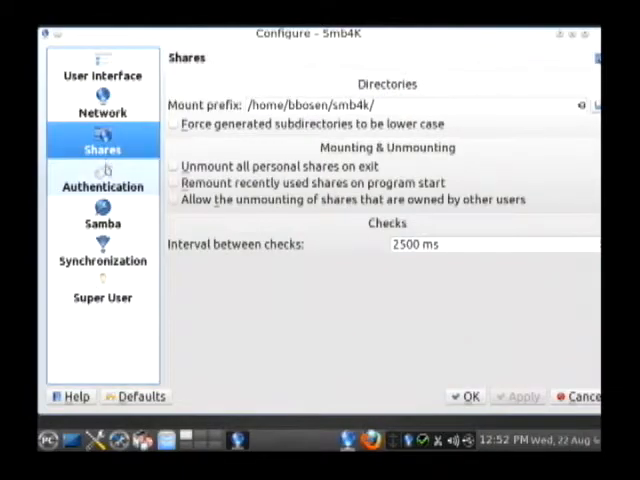
click(102, 222)
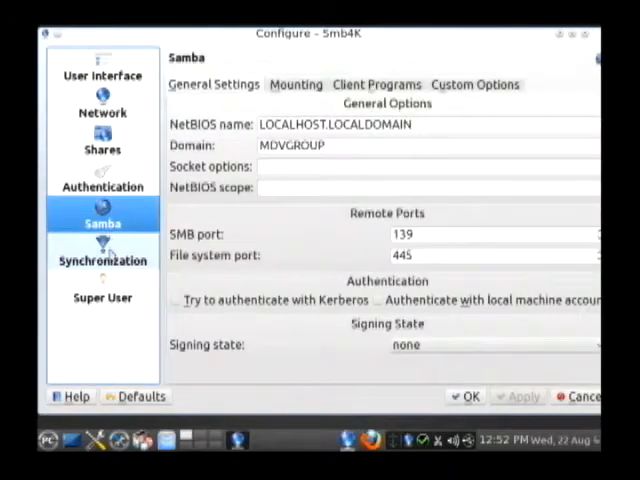
click(102, 288)
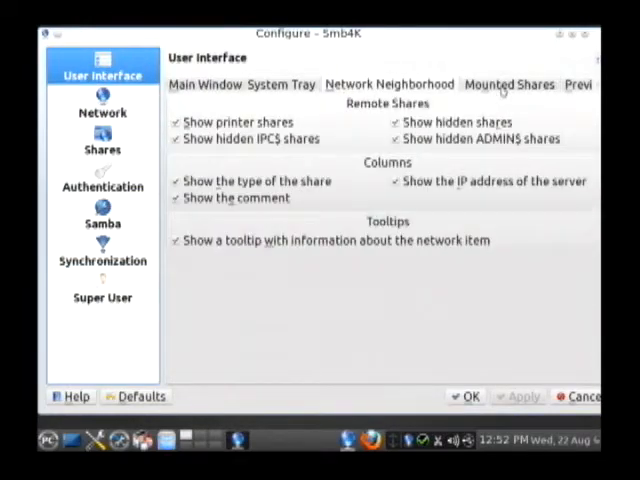
Look through the Preview Dialog and Main Window tabs, then land on the Mounted Shares tab.
click(546, 84)
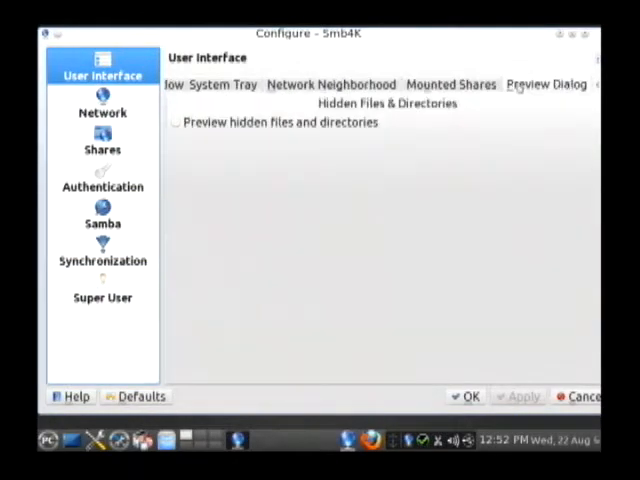
click(330, 84)
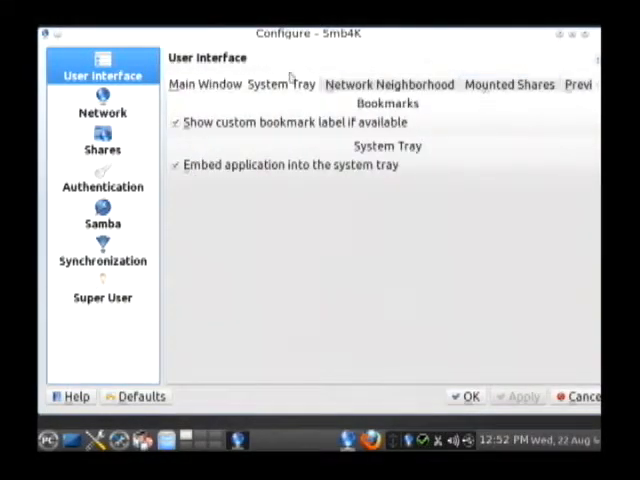
click(508, 84)
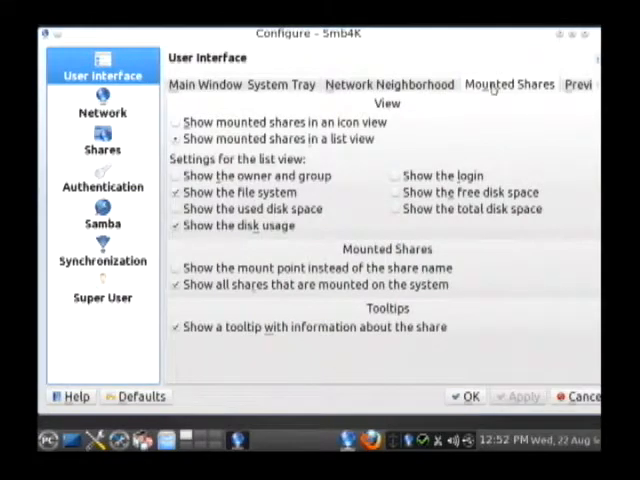
mouse_move(410, 156)
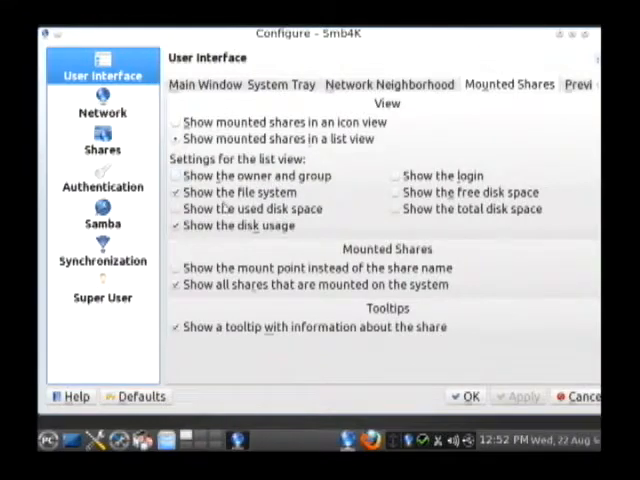
Enable 'Show the free disk space' and 'Show the total disk space' for the list view.
click(176, 208)
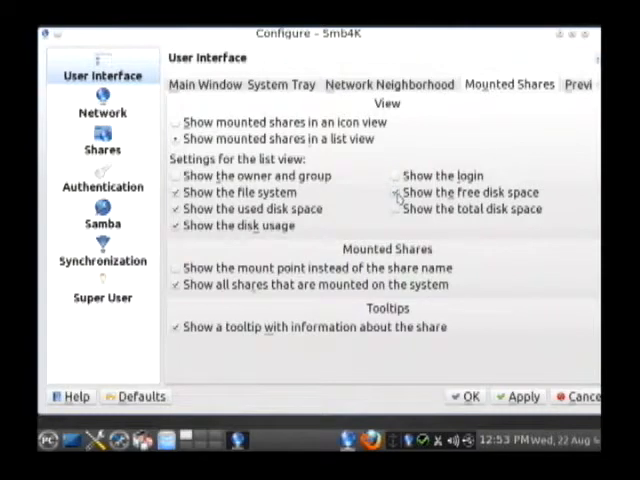
click(392, 192)
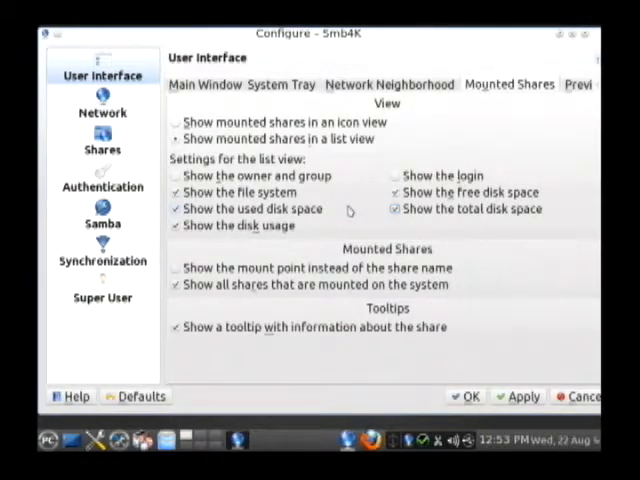
mouse_move(504, 372)
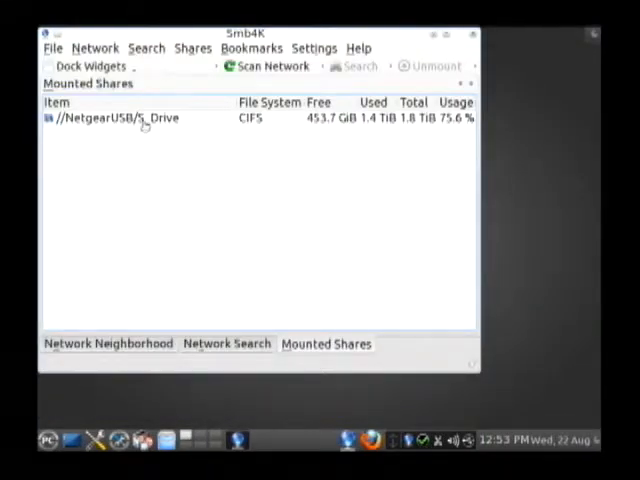
mouse_move(184, 164)
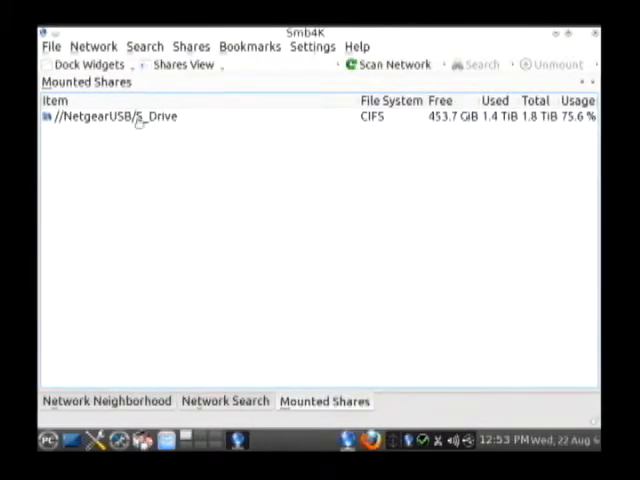
mouse_move(474, 136)
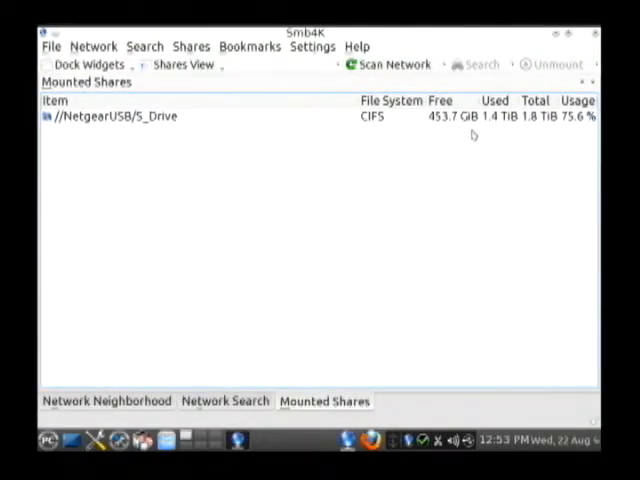
mouse_move(508, 132)
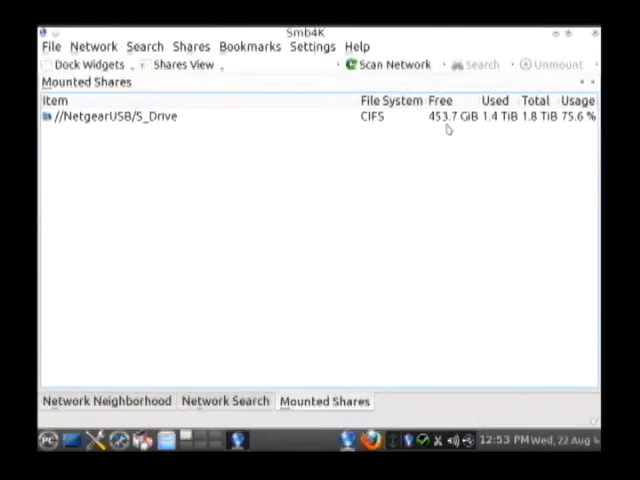
Reopen Settings > Configure Smb4K at the User Interface page.
click(312, 46)
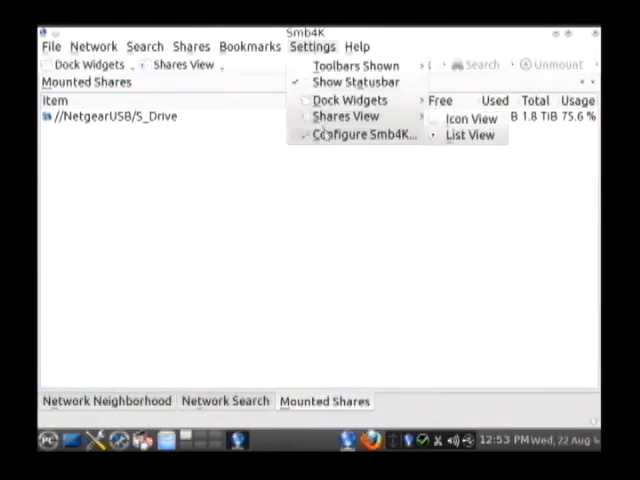
click(364, 136)
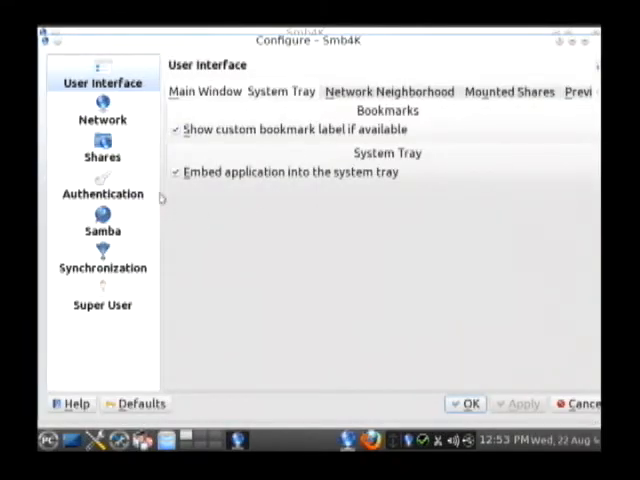
mouse_move(118, 110)
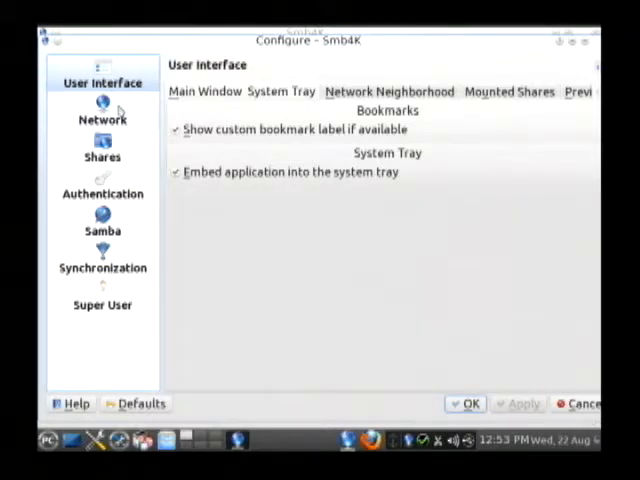